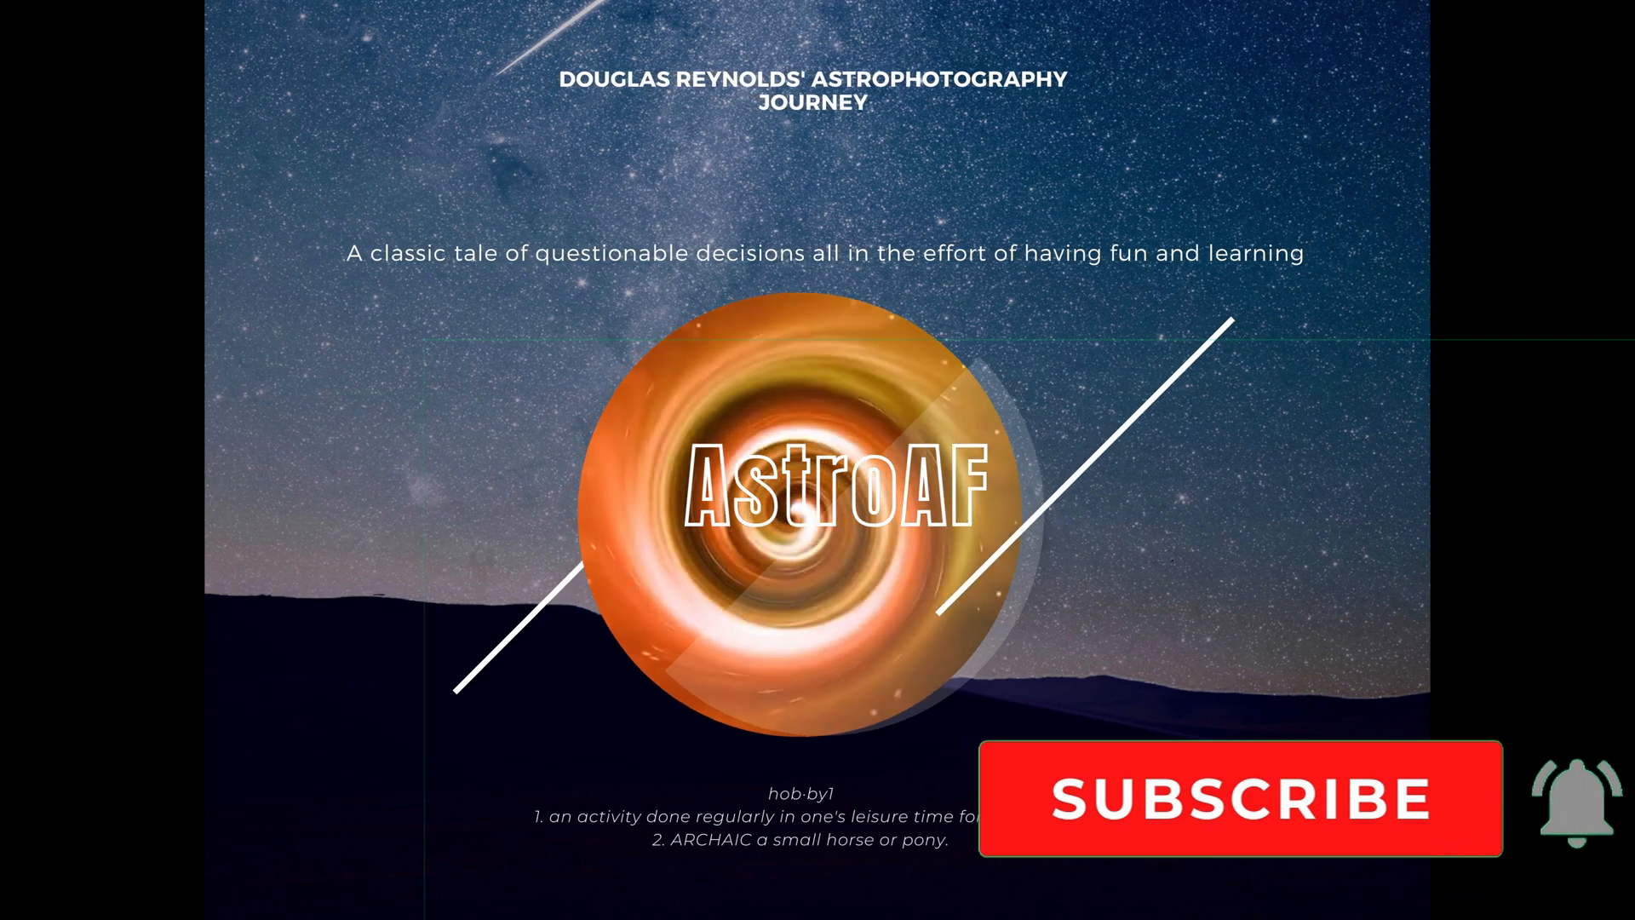
pyautogui.click(1241, 797)
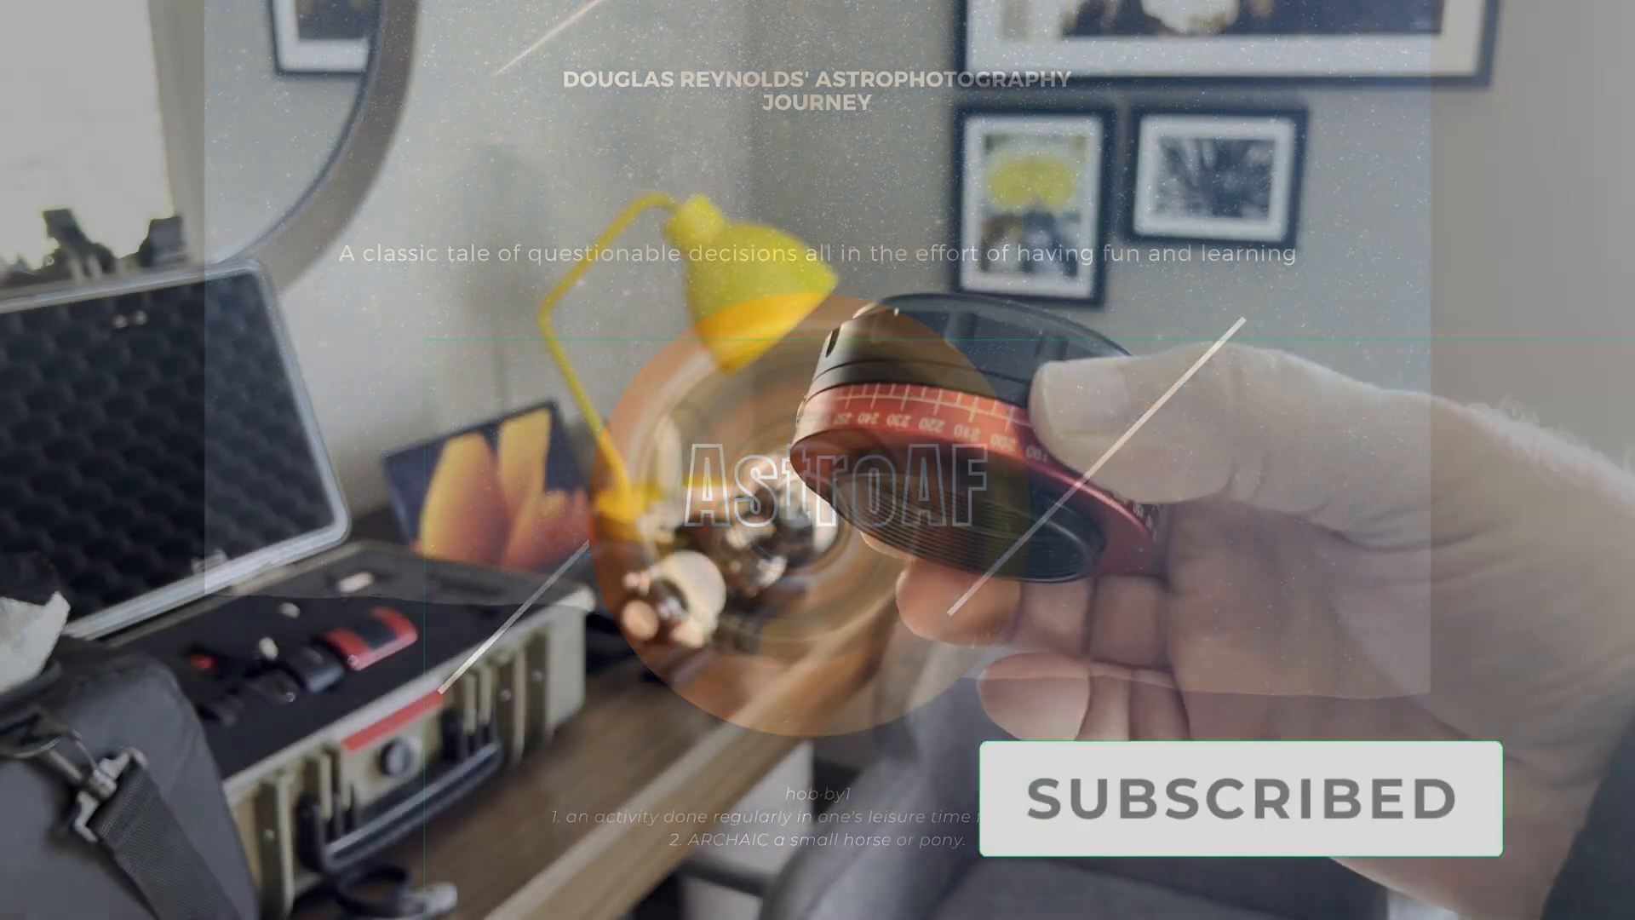